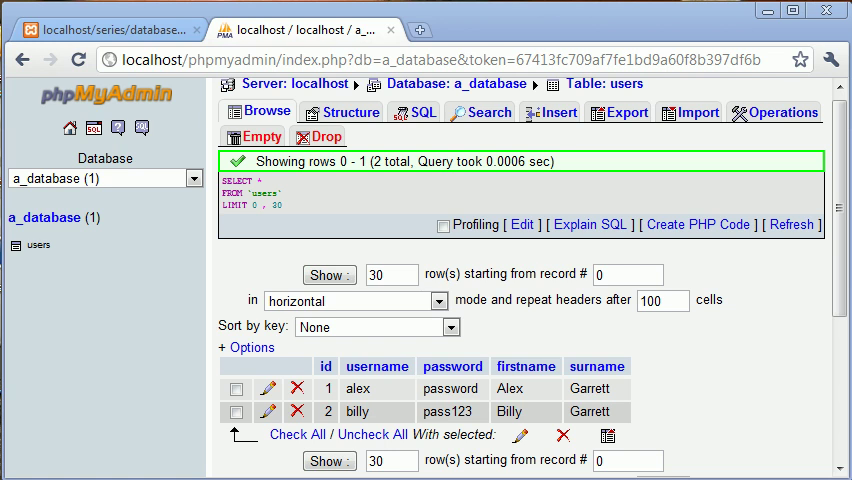
pyautogui.moveTo(411, 112)
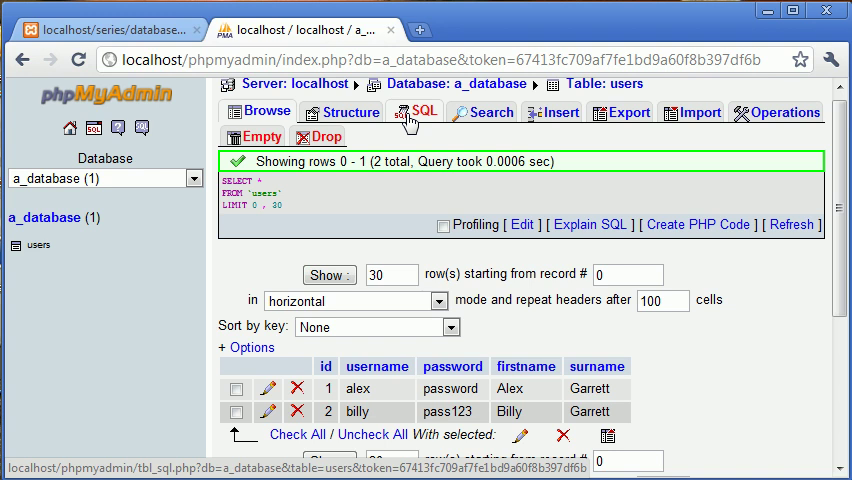
# Switch between Browse and SQL until the users query box shows SELECT * FROM `users` WHERE 1
pyautogui.click(419, 112)
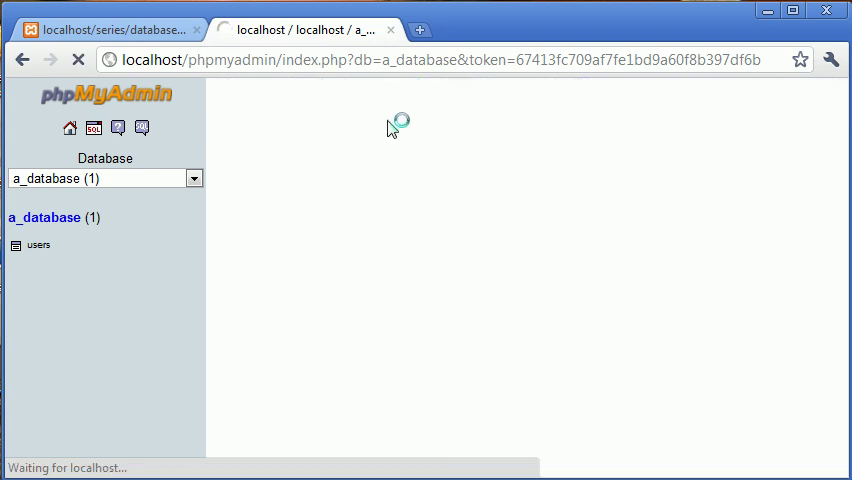
pyautogui.click(416, 121)
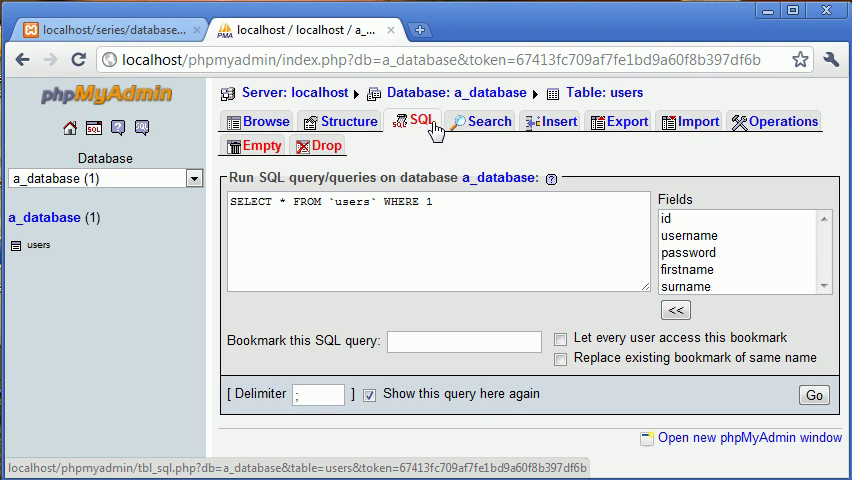
pyautogui.moveTo(545, 305)
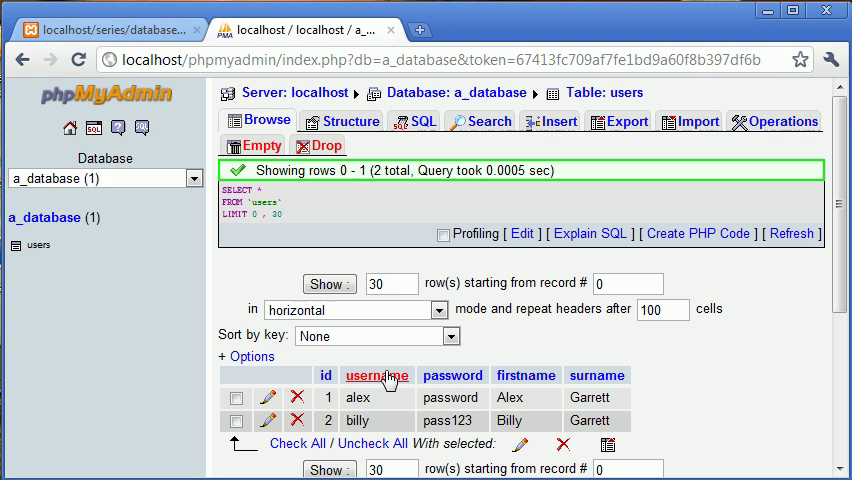
pyautogui.click(413, 121)
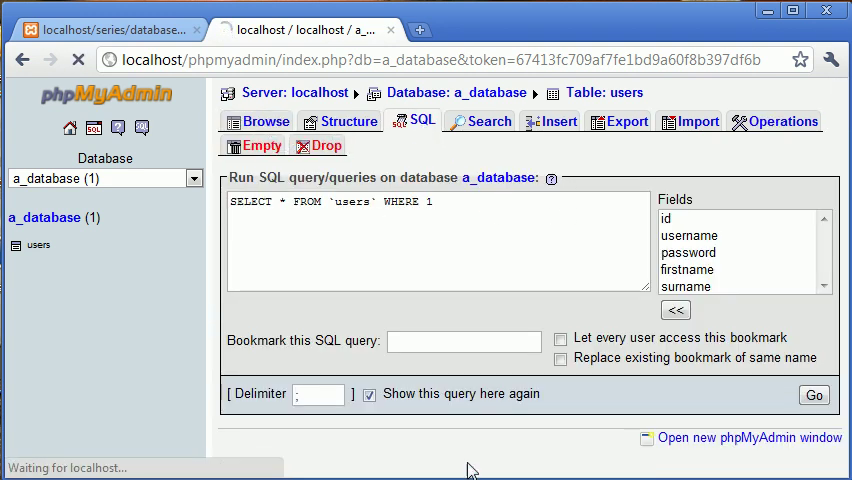
pyautogui.click(814, 395)
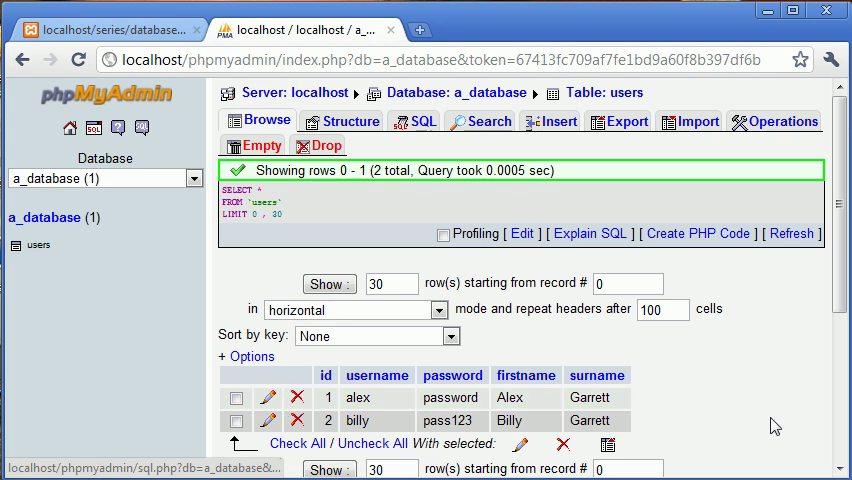
pyautogui.click(420, 121)
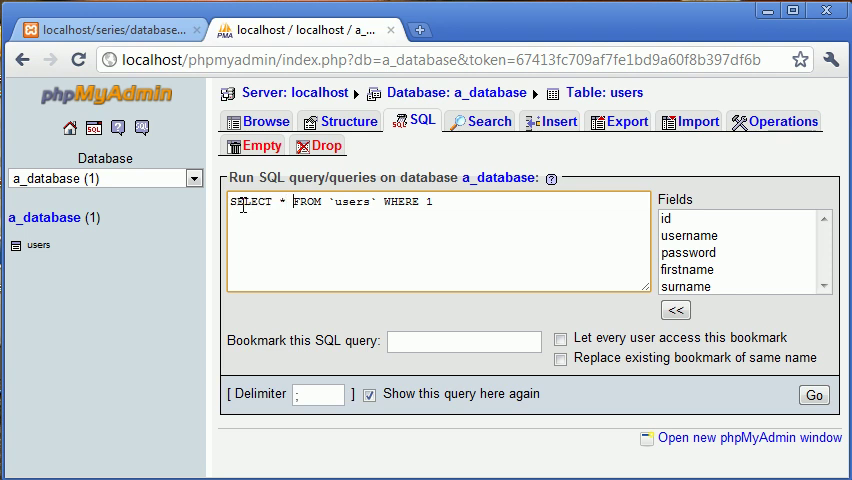
# Delete WHERE 1 and run SELECT * FROM `users`, listing alex and billy
pyautogui.doubleClick(349, 202)
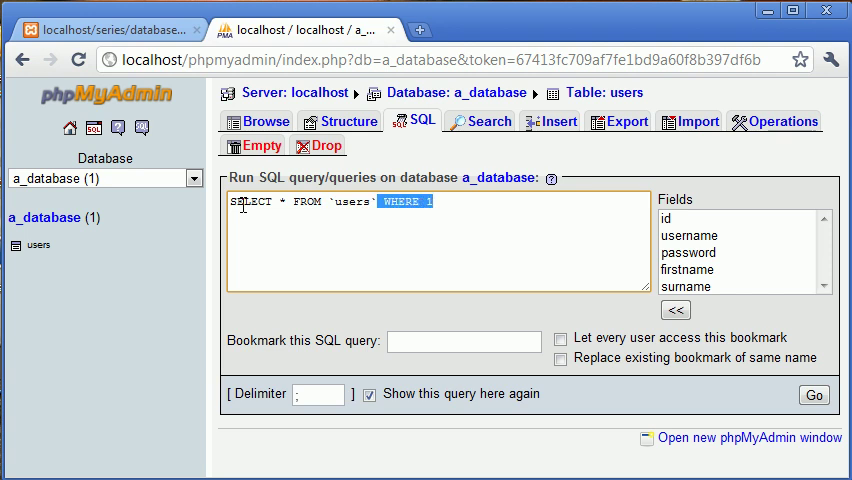
pyautogui.press('Delete')
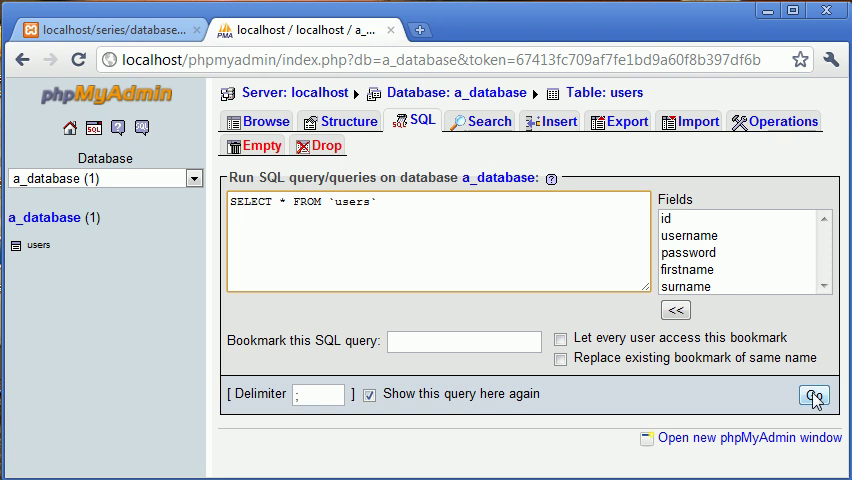
pyautogui.click(814, 393)
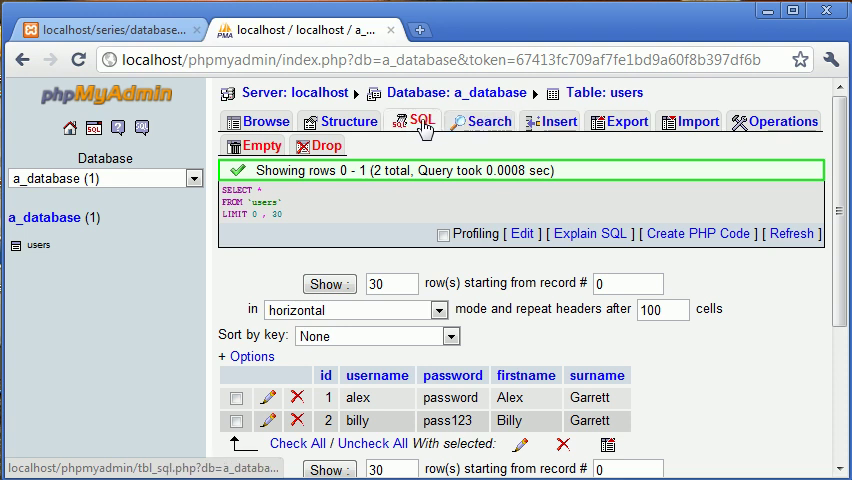
# Rewrite the query as SELECT `username`, `password` FROM `users` and submit it
pyautogui.click(421, 121)
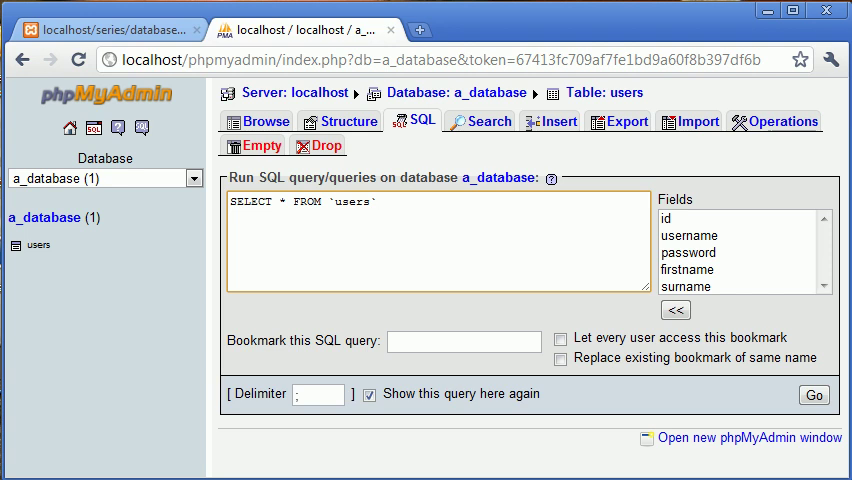
pyautogui.moveTo(445, 256)
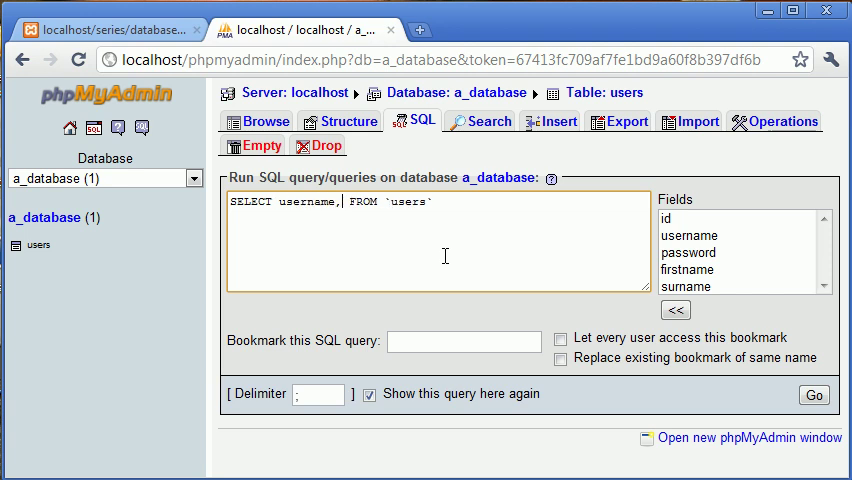
pyautogui.write('password')
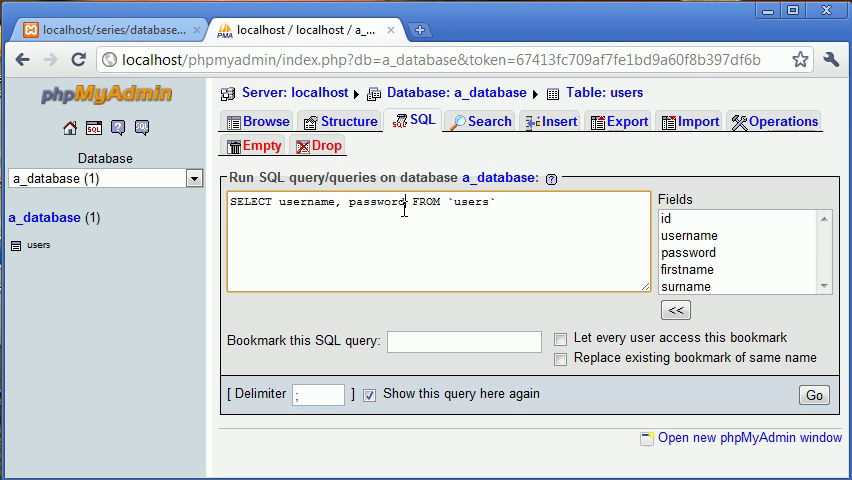
pyautogui.moveTo(562, 203)
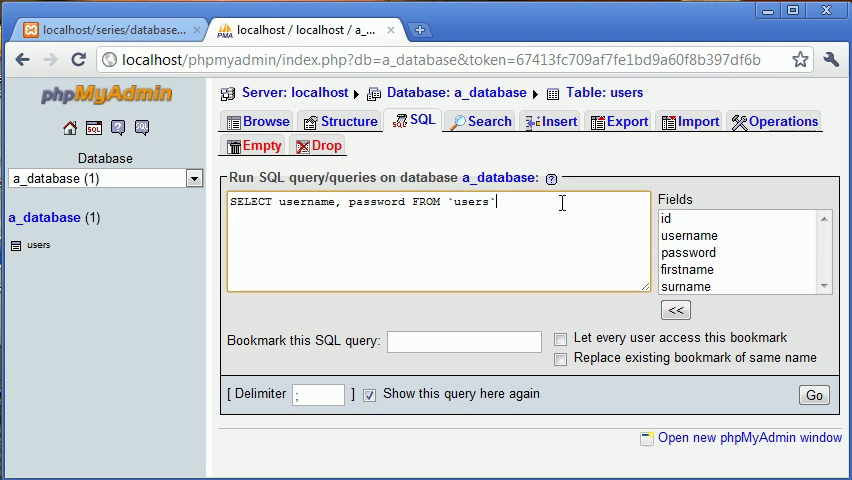
pyautogui.doubleClick(290, 202)
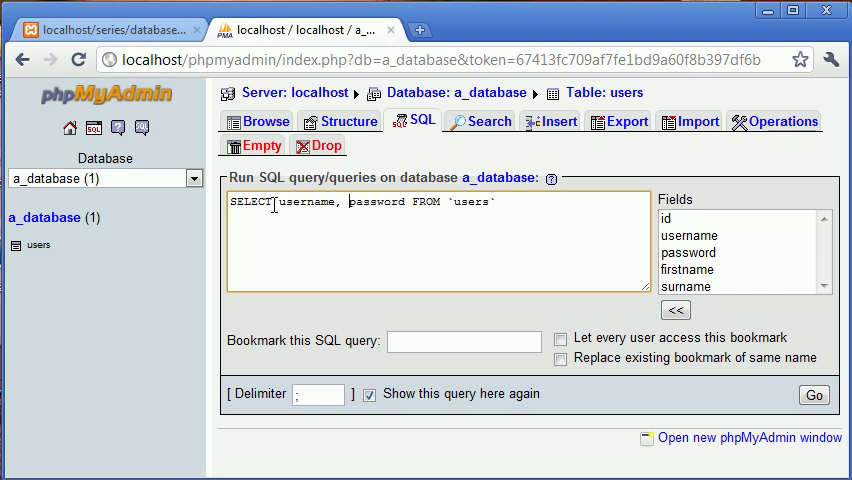
pyautogui.doubleClick(376, 202)
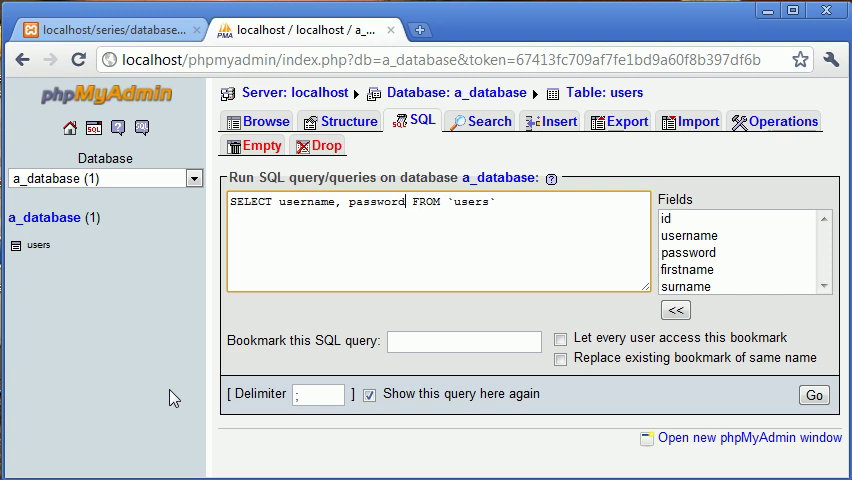
pyautogui.write('`')
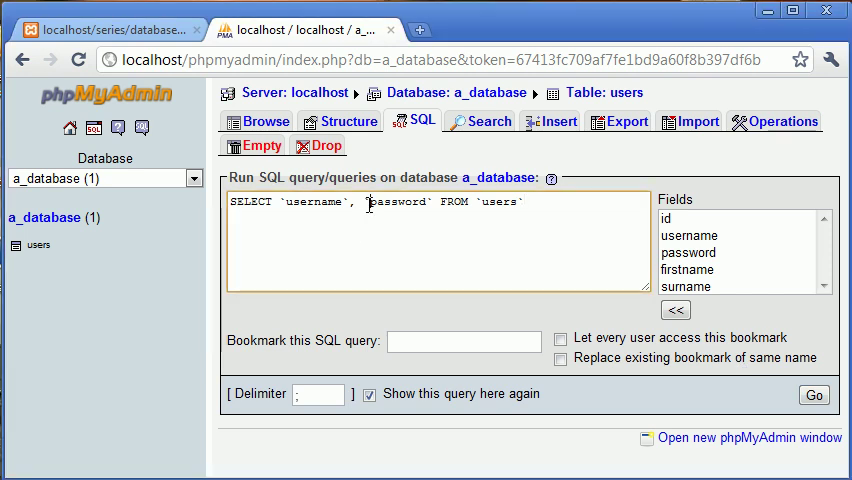
pyautogui.moveTo(578, 241)
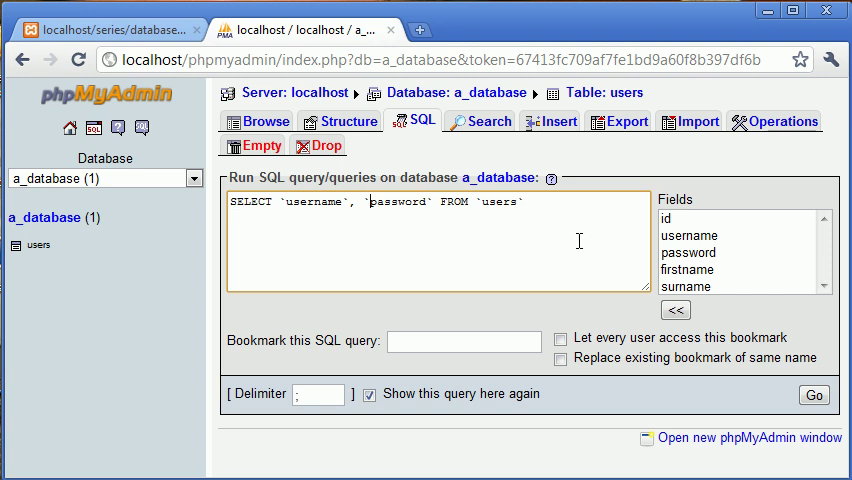
pyautogui.click(814, 395)
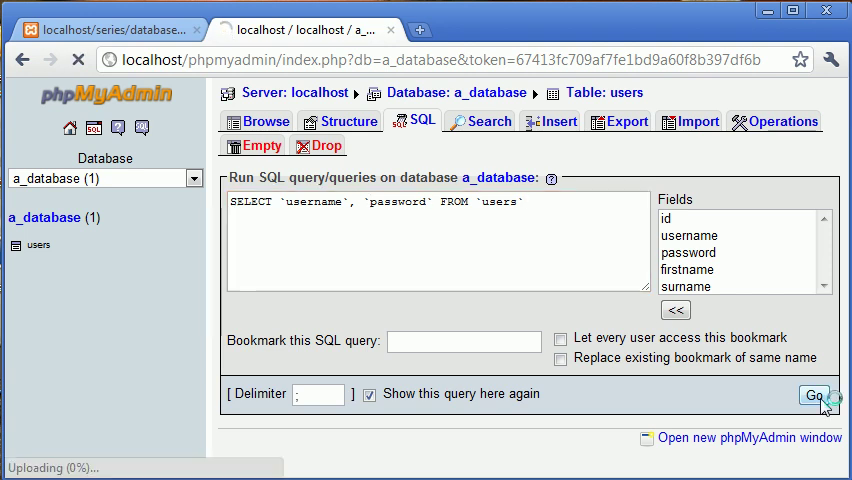
# Review both users' credentials, then rerun SELECT * FROM `users` showing all five columns
pyautogui.click(821, 393)
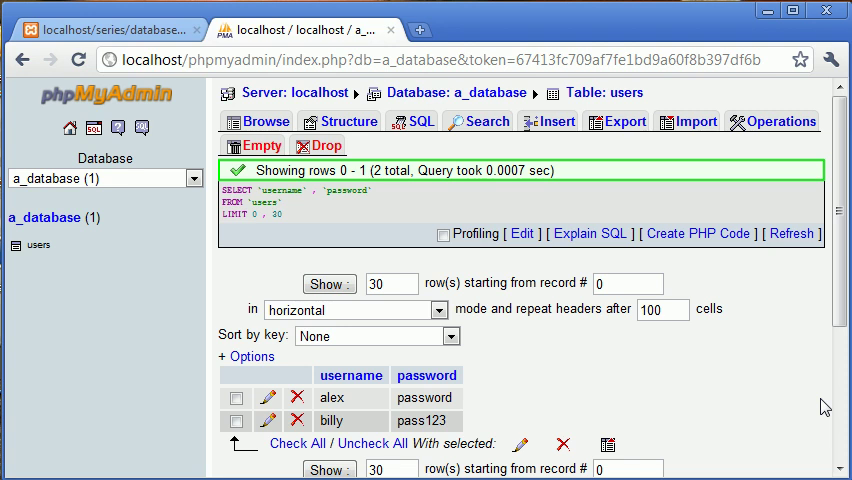
pyautogui.moveTo(480, 163)
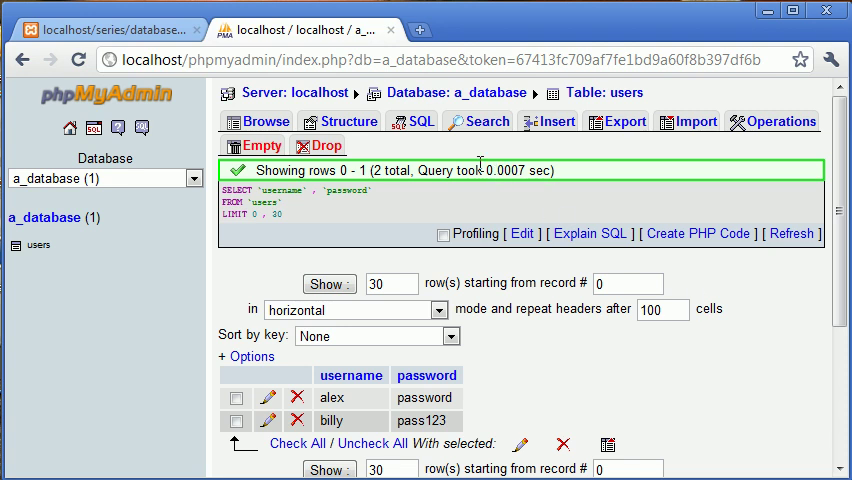
pyautogui.click(419, 121)
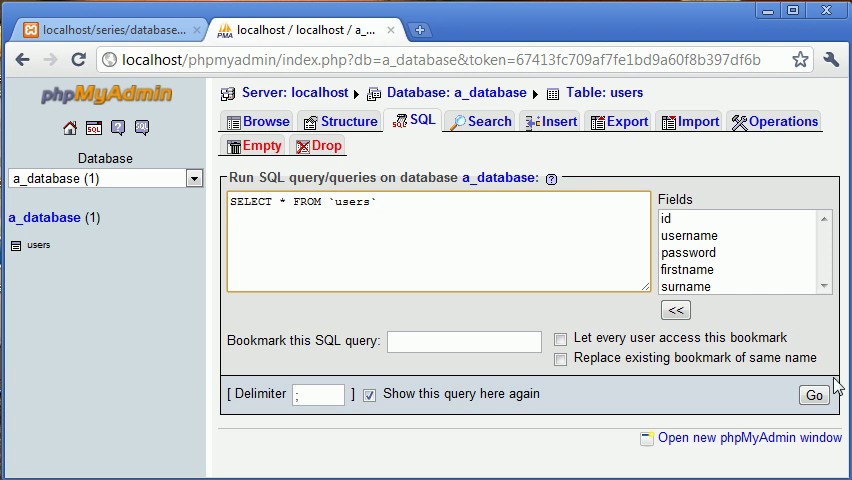
pyautogui.click(814, 395)
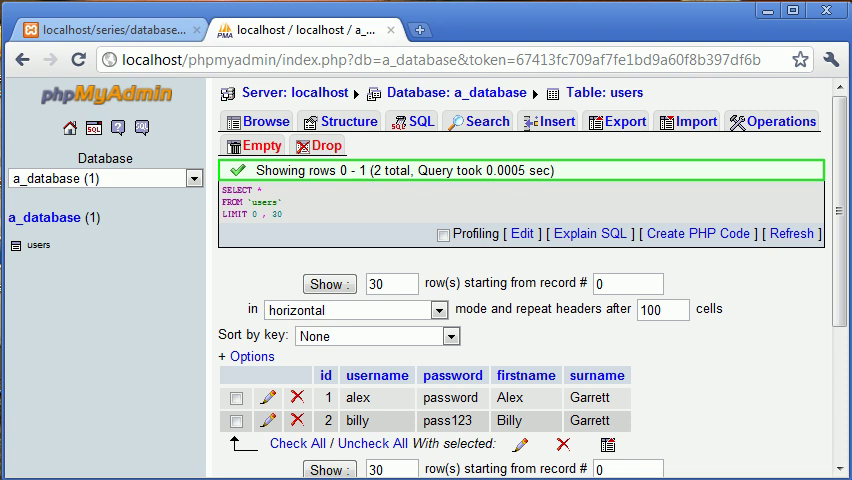
pyautogui.click(411, 121)
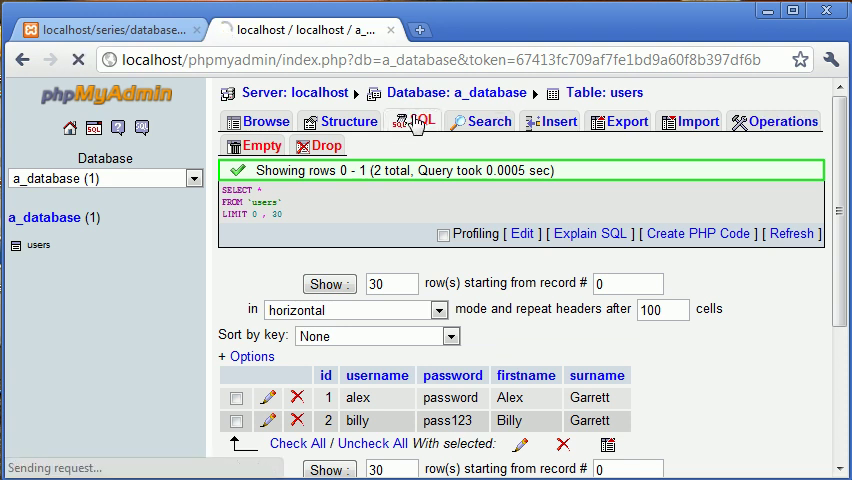
# Append WHERE to SELECT `username`, `password` FROM `users` in the query editor
pyautogui.click(417, 121)
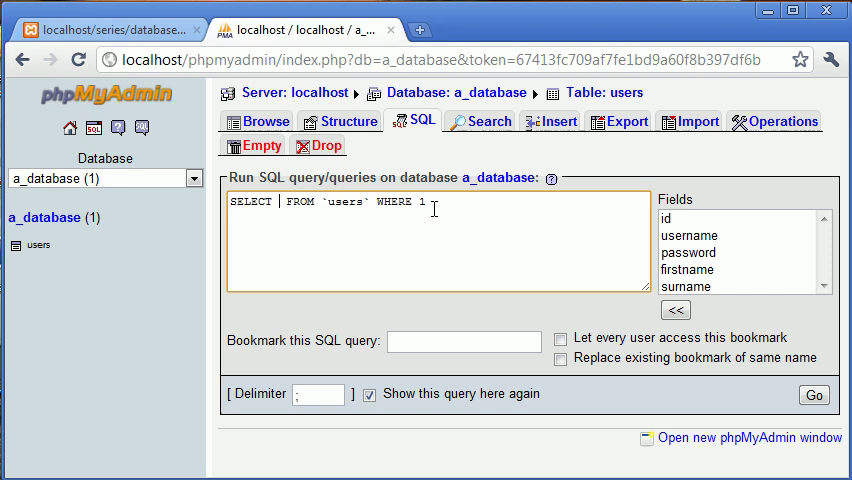
pyautogui.write('`user`')
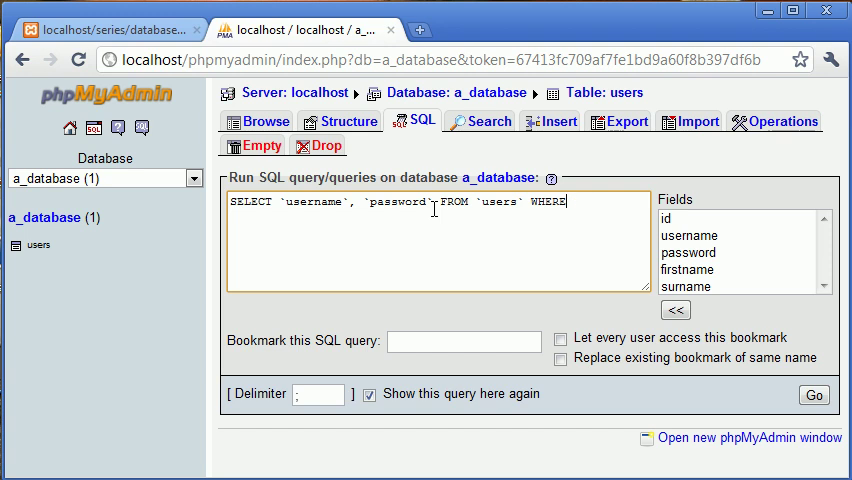
pyautogui.doubleClick(555, 202)
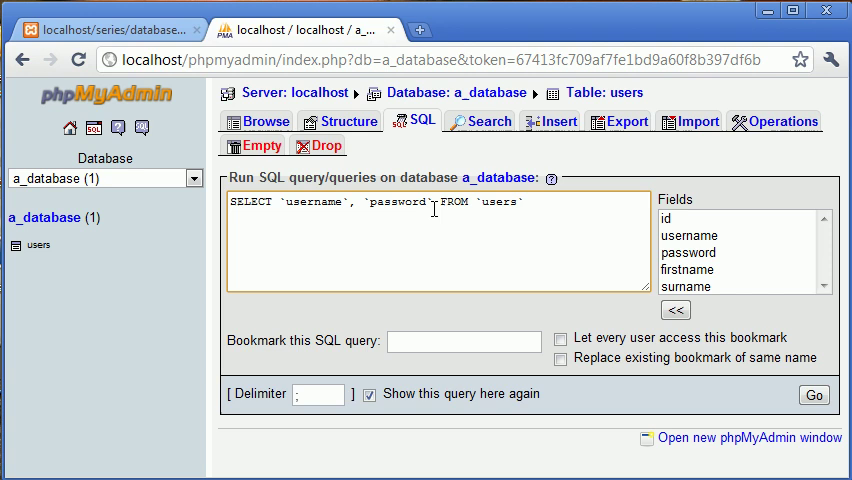
pyautogui.write('WHERE')
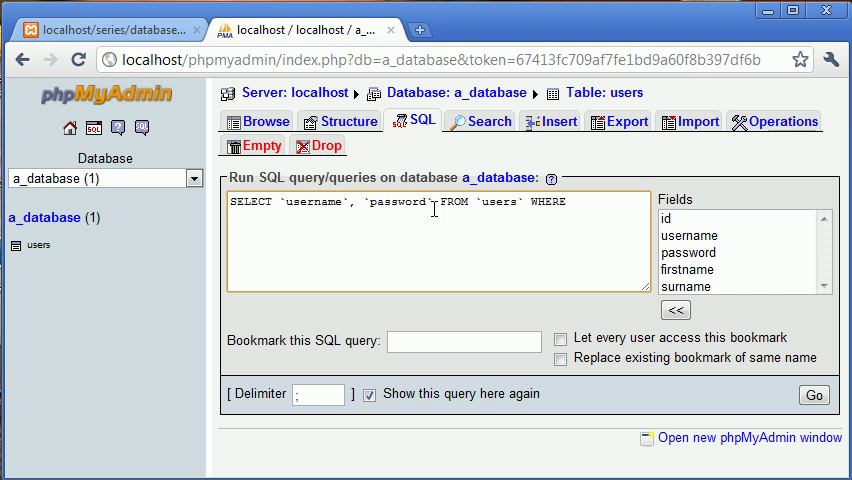
pyautogui.moveTo(627, 278)
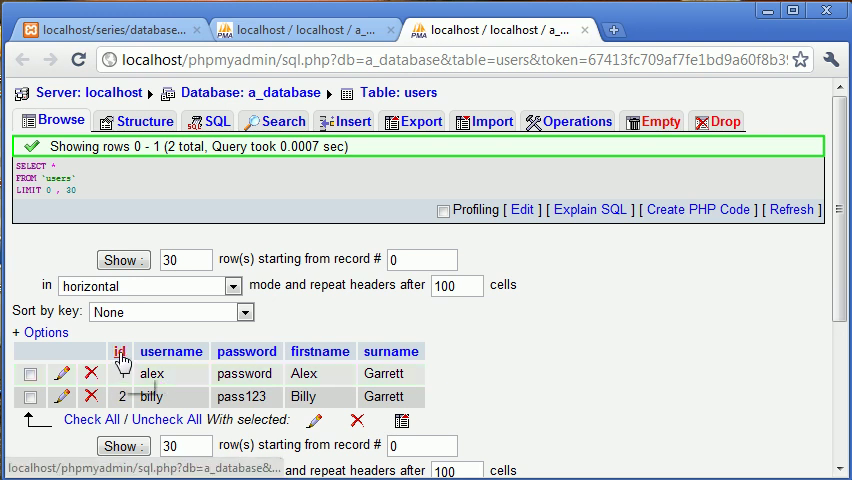
# Run the query with condition `id` = `1`, get error #1054, and close the popup window
pyautogui.click(295, 30)
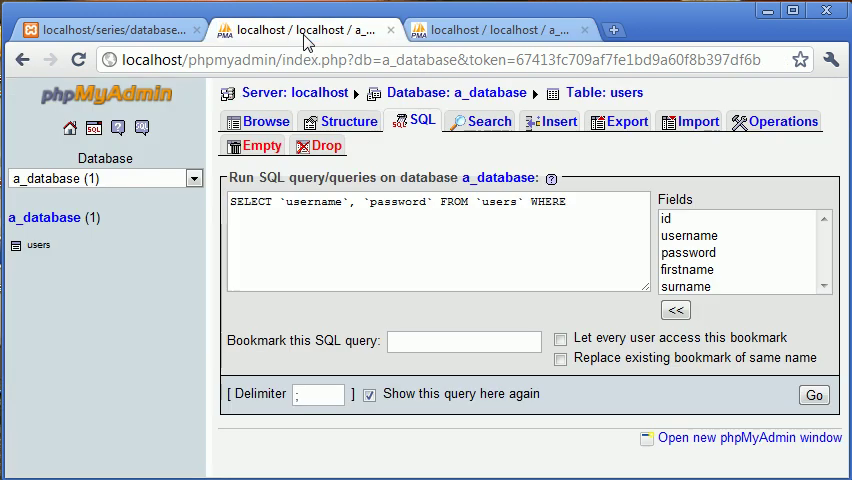
pyautogui.click(578, 201)
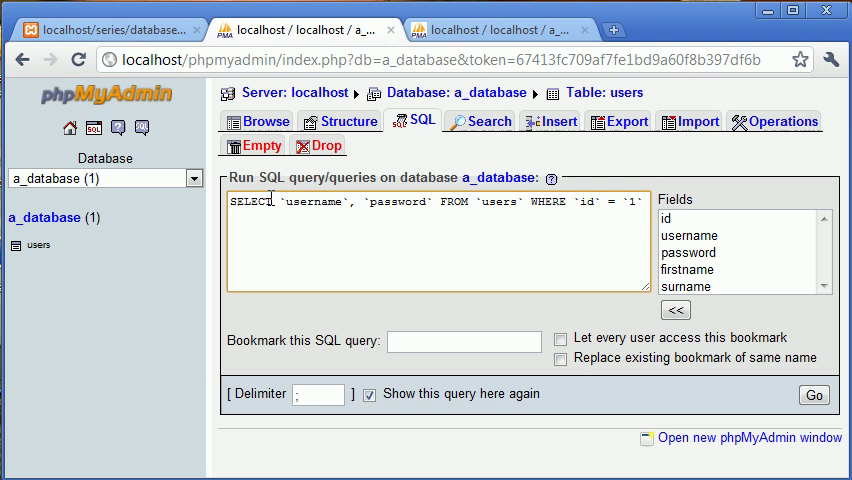
pyautogui.moveTo(466, 203)
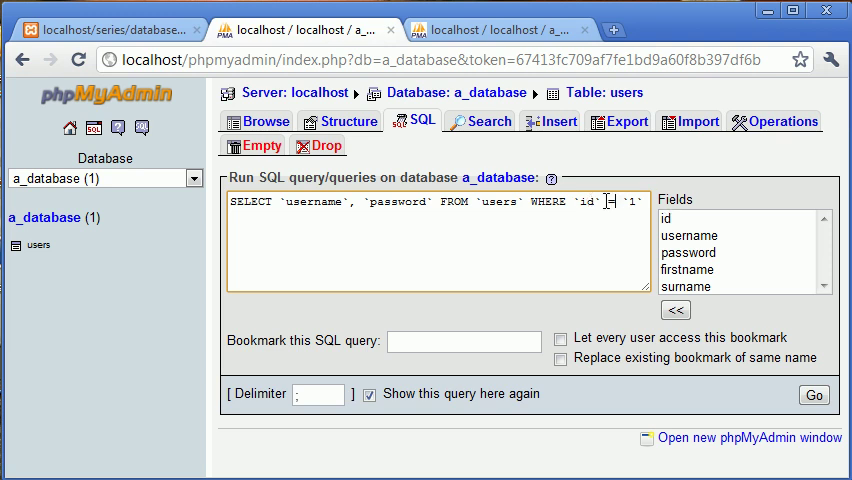
pyautogui.click(814, 393)
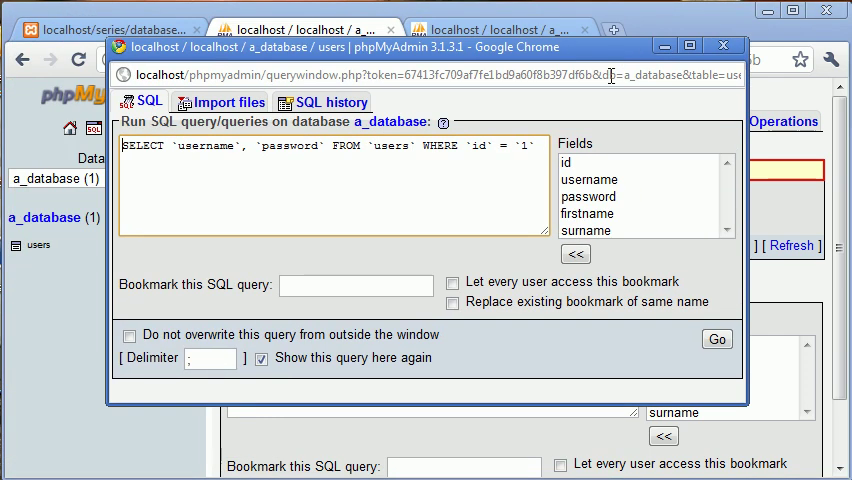
pyautogui.click(716, 339)
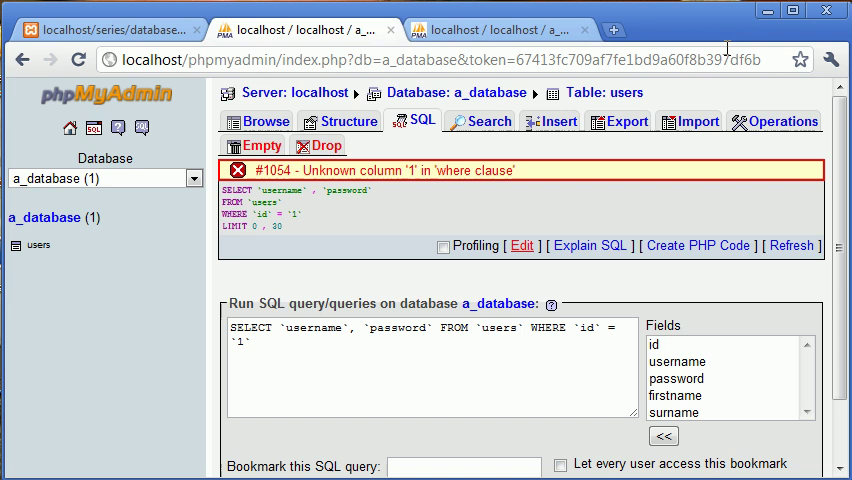
# Retype the query with WHERE `id`=1 unquoted and run it, returning alex's row
pyautogui.click(418, 121)
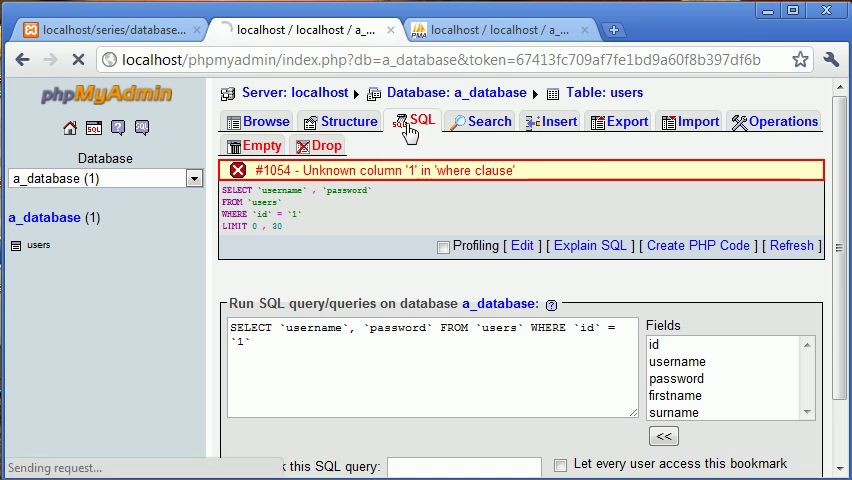
pyautogui.click(419, 121)
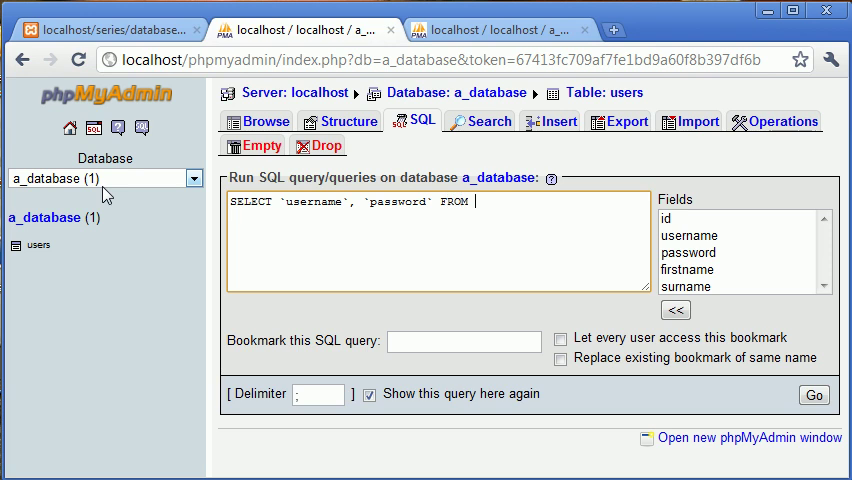
pyautogui.write('`users` WHE')
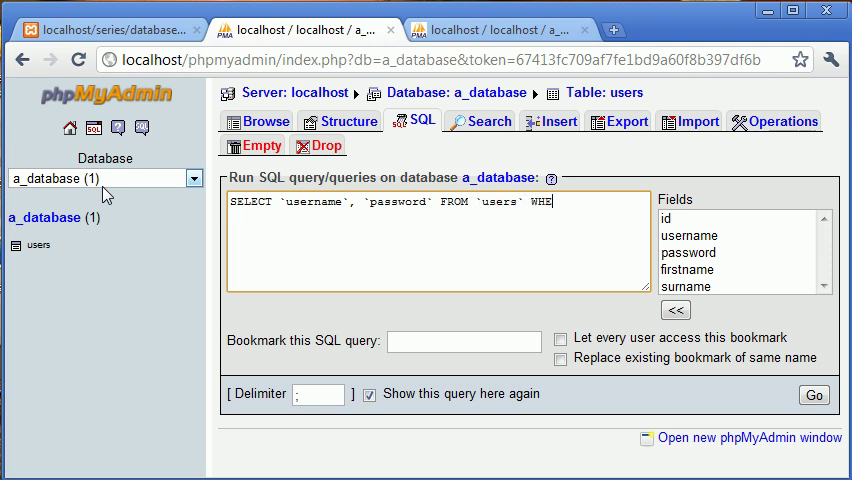
pyautogui.write('RE `id')
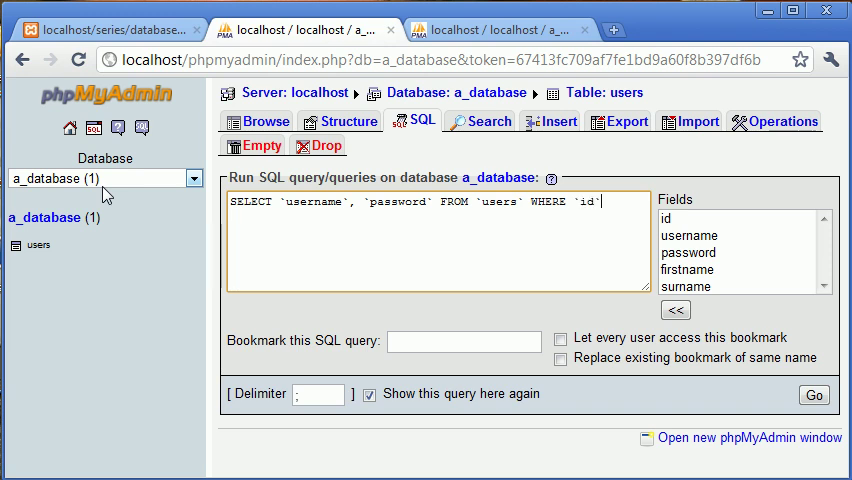
pyautogui.write('=1')
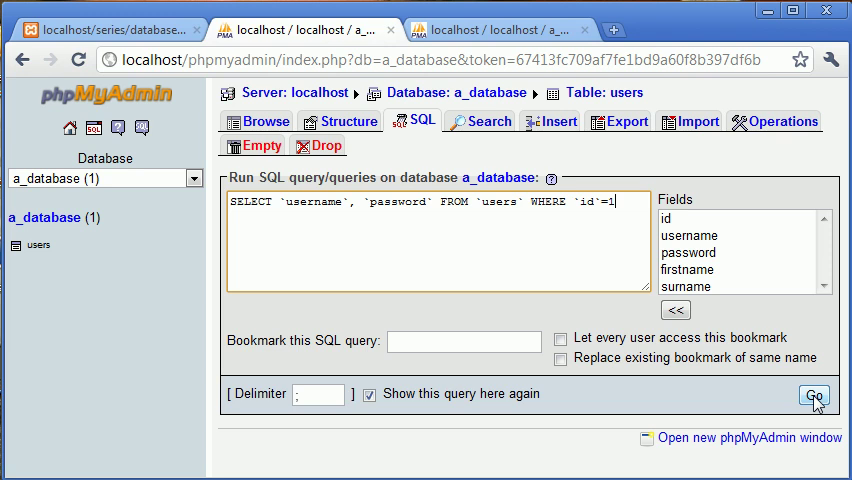
pyautogui.click(814, 394)
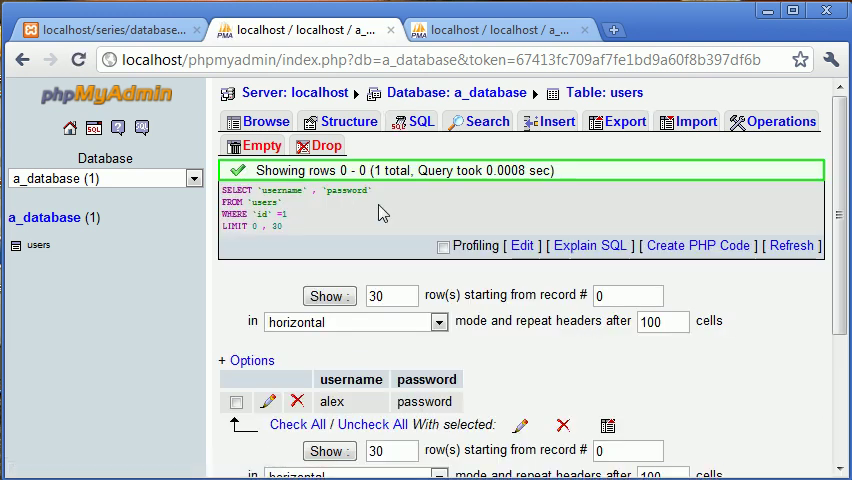
pyautogui.moveTo(318, 224)
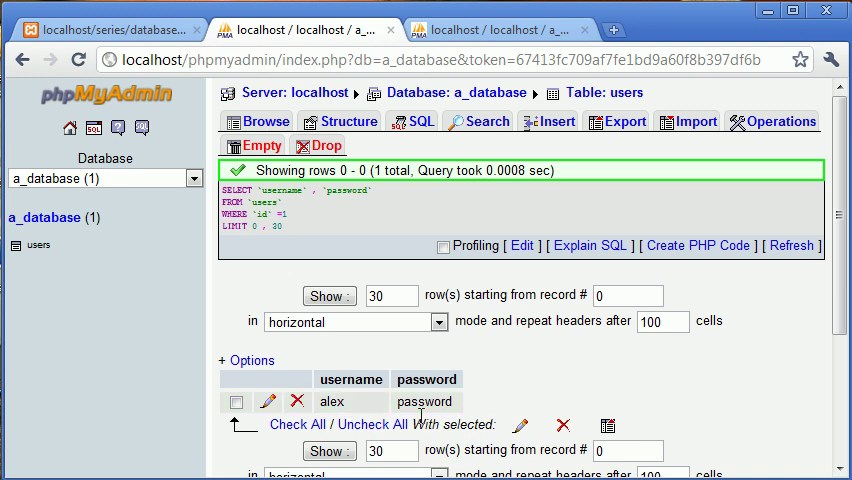
pyautogui.moveTo(461, 388)
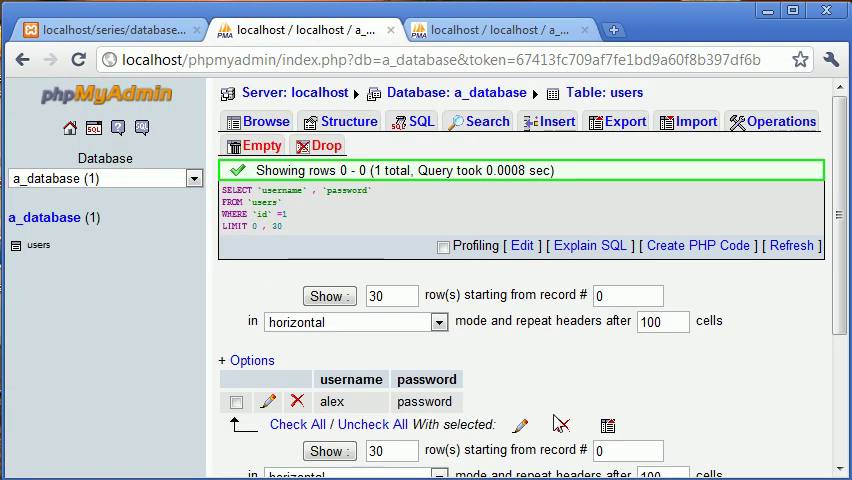
# Clear the query box, view the full users table, and mark the alex row
pyautogui.click(417, 121)
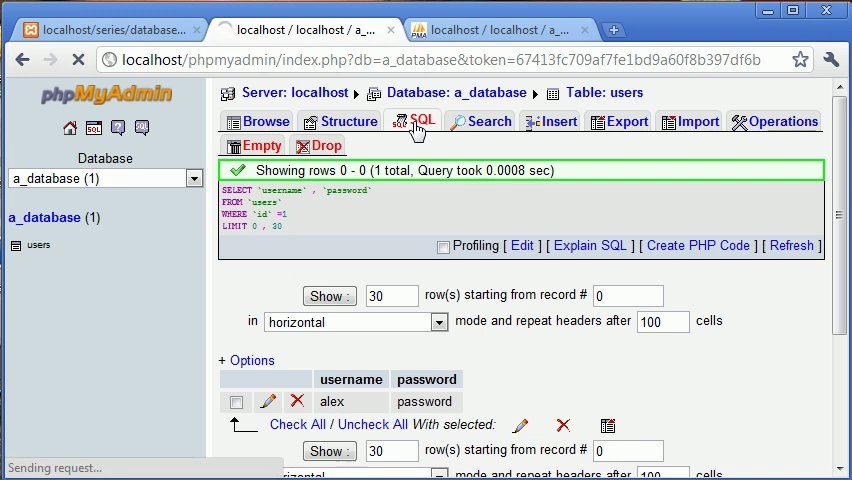
pyautogui.click(420, 121)
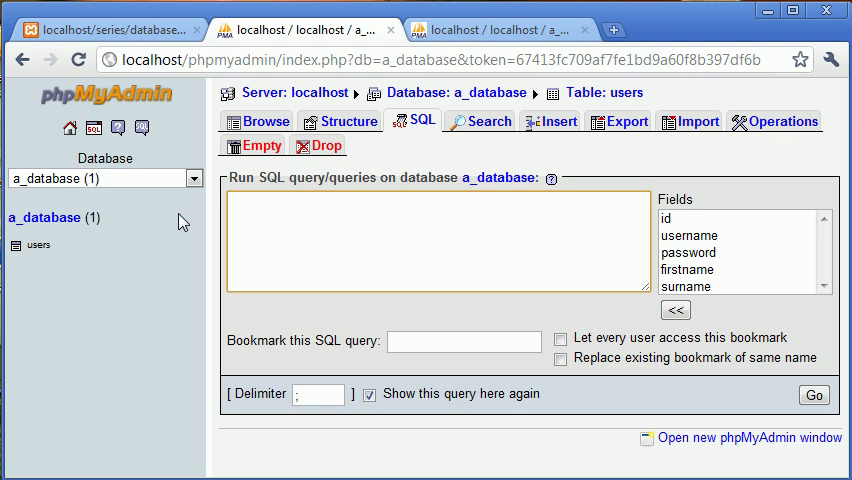
pyautogui.click(262, 120)
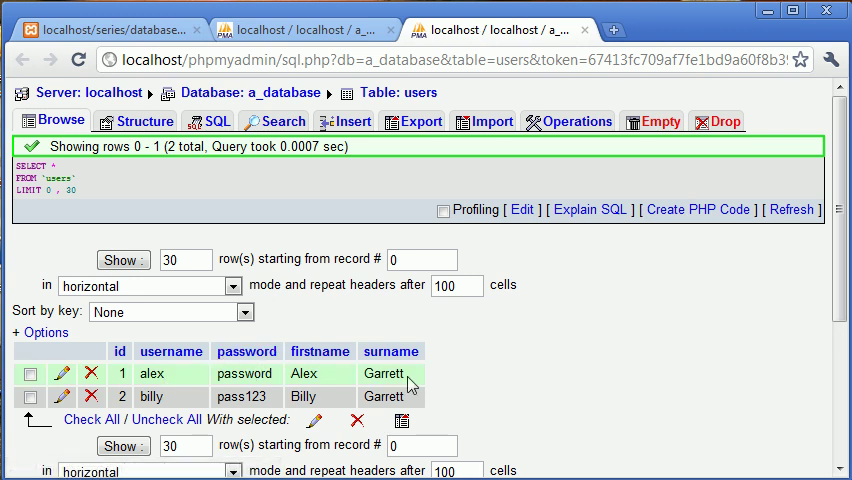
pyautogui.moveTo(143, 368)
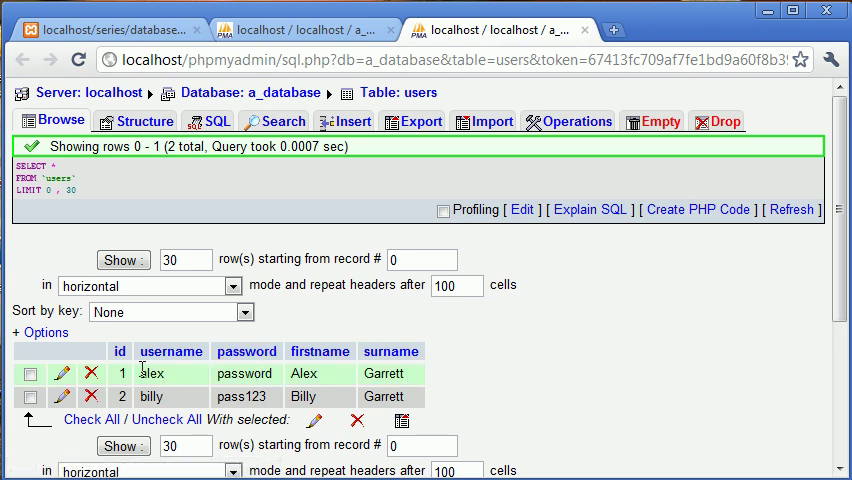
pyautogui.moveTo(262, 372)
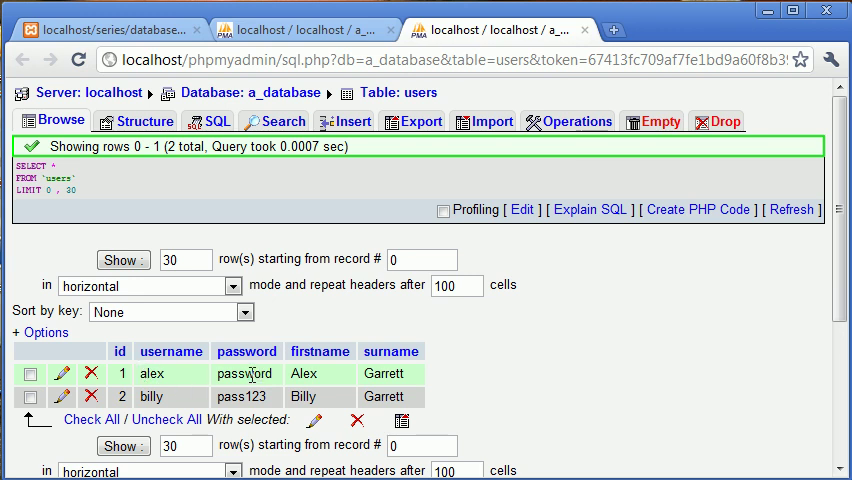
pyautogui.moveTo(280, 386)
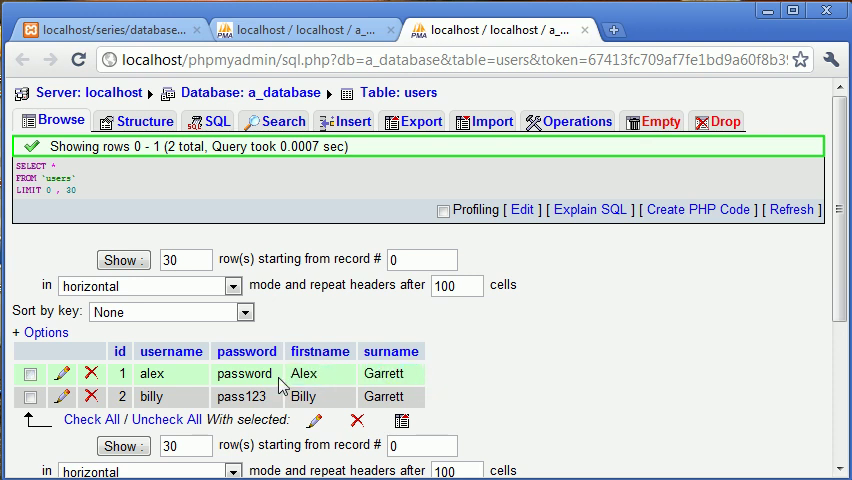
pyautogui.click(244, 373)
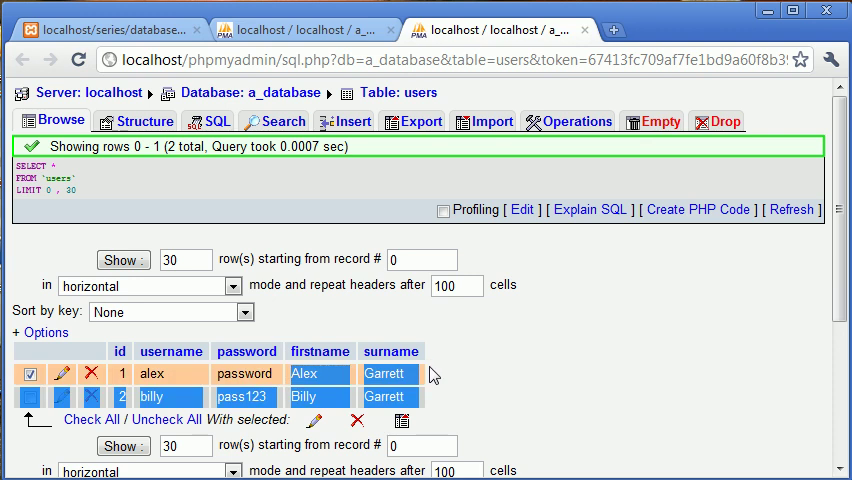
# Type SELECT `firstname`, `lastname` FROM users in the SQL editor
pyautogui.click(213, 121)
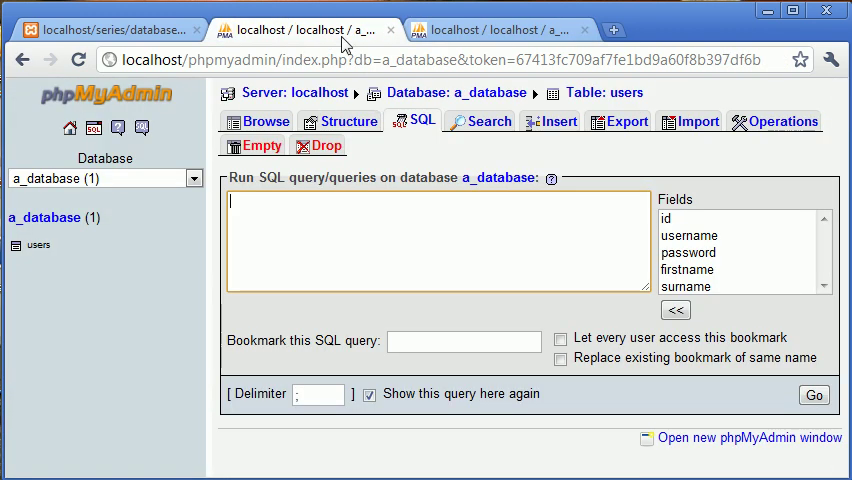
pyautogui.write('SELE')
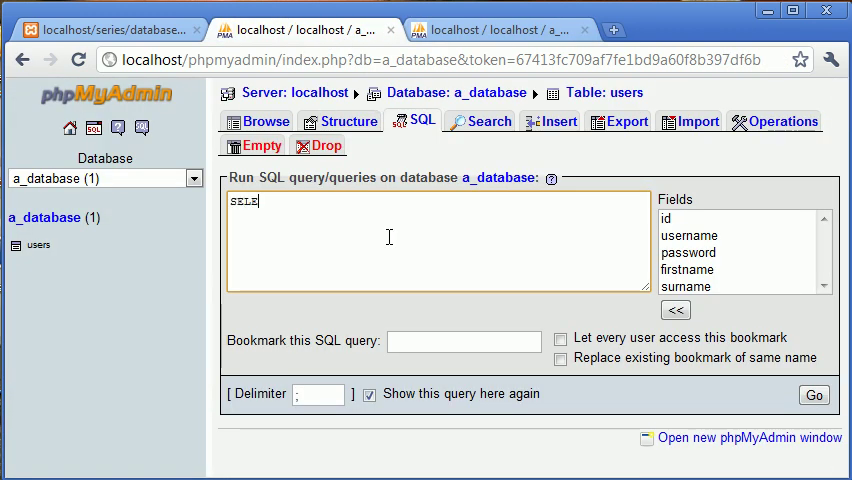
pyautogui.write('CT')
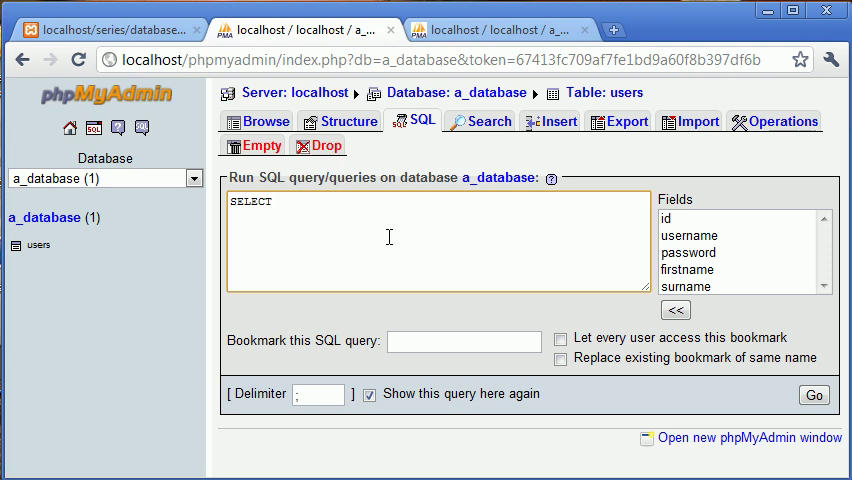
pyautogui.write('firstname, lastna')
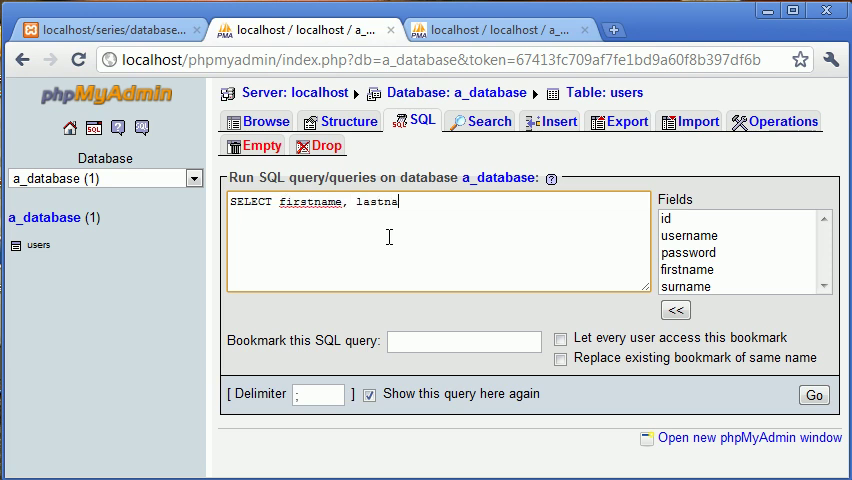
pyautogui.write('me')
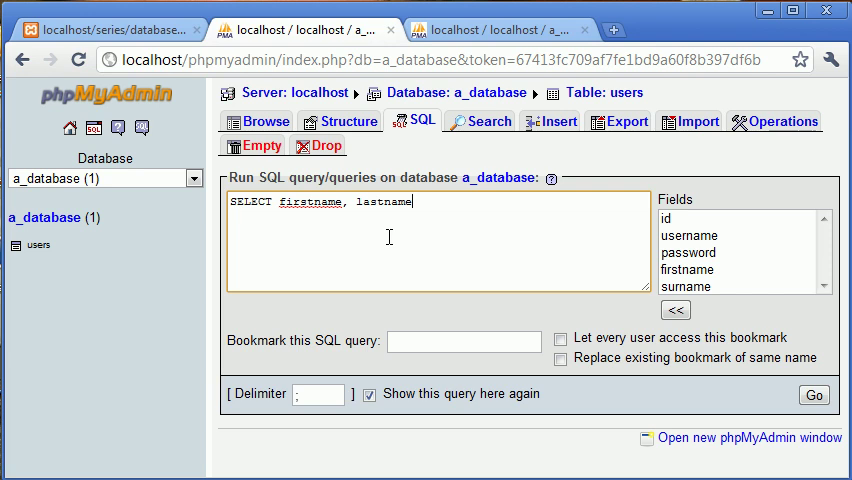
pyautogui.write('`')
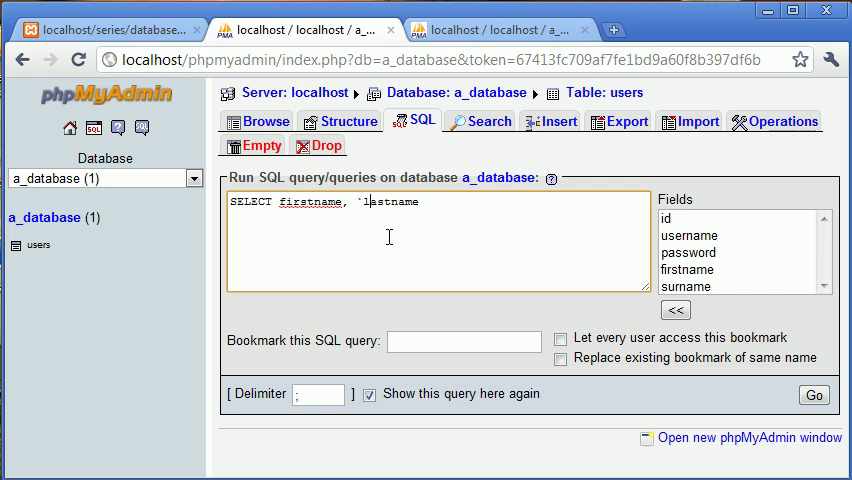
pyautogui.write('`')
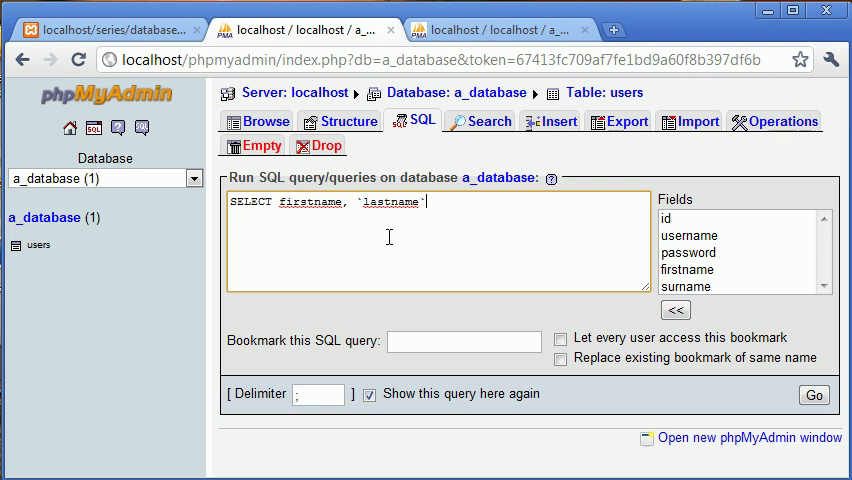
pyautogui.write('`')
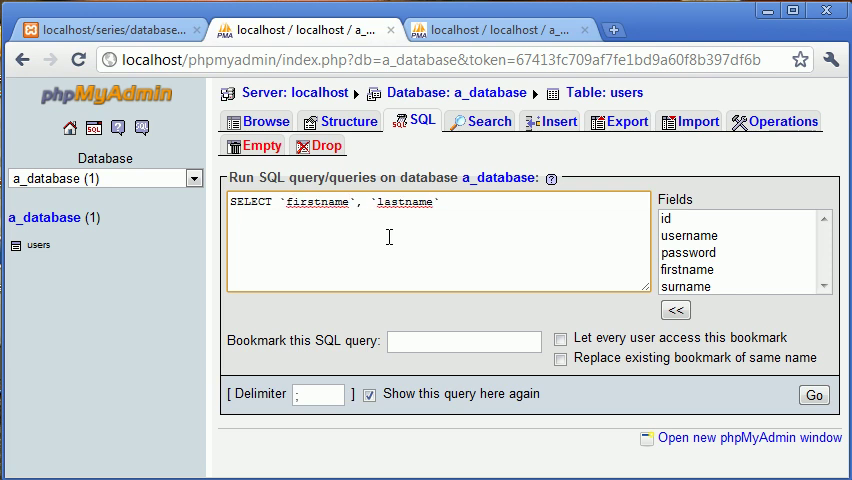
pyautogui.write('FROM users')
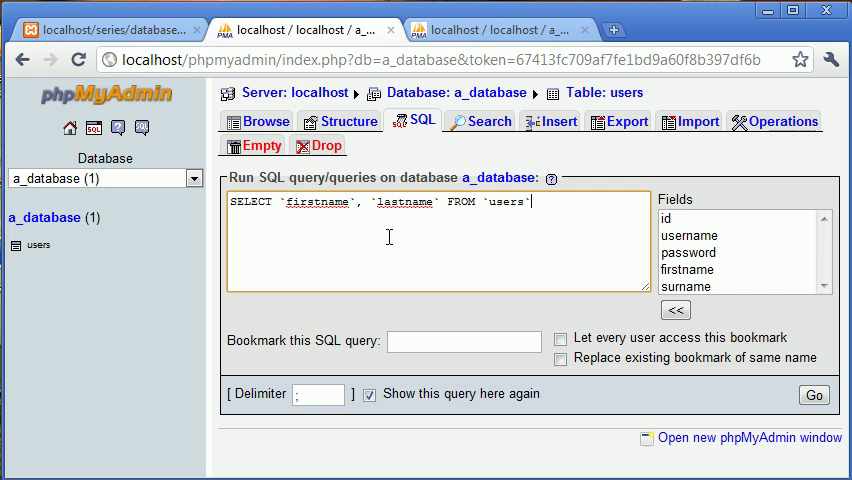
# Add WHERE `username`=alex AND a partly typed password condition
pyautogui.write('WHERE')
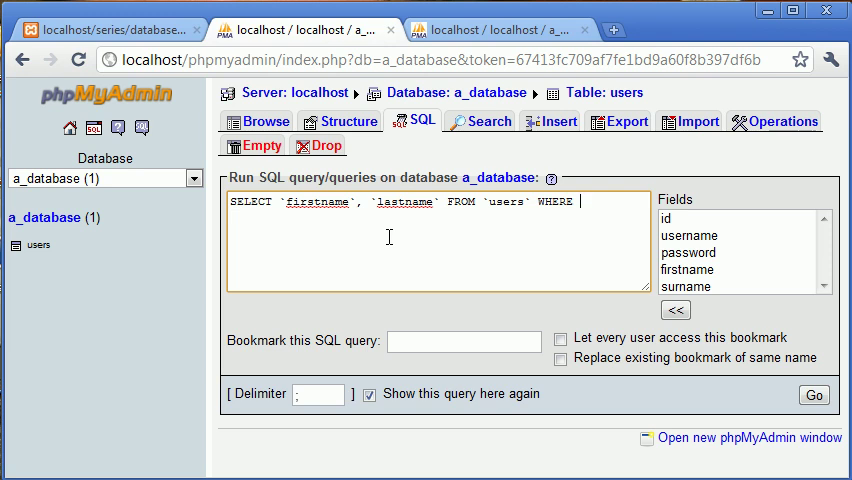
pyautogui.write('``')
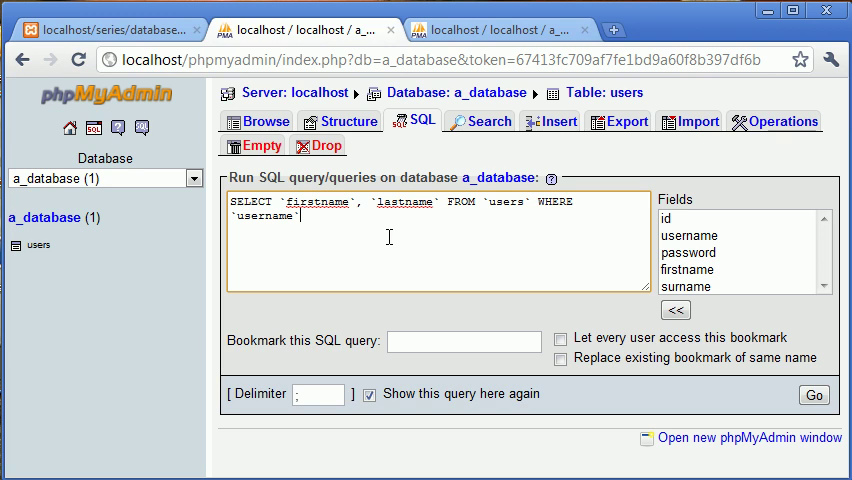
pyautogui.write("='")
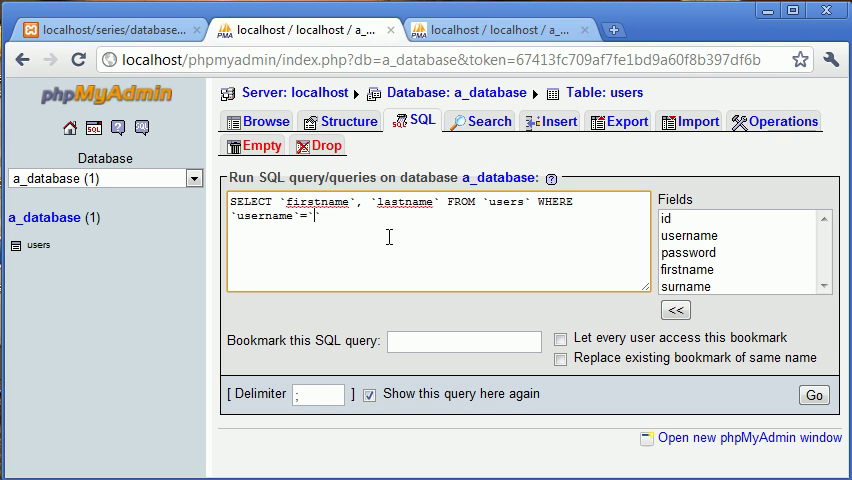
pyautogui.write("alex'")
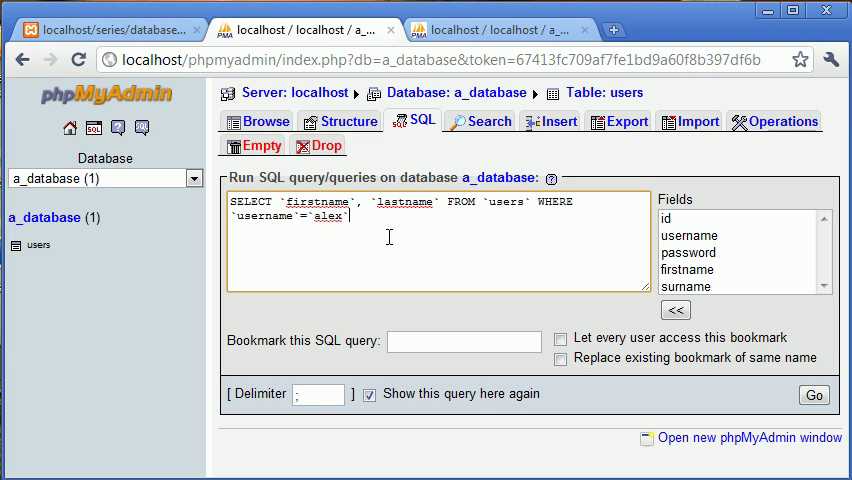
pyautogui.write('AND')
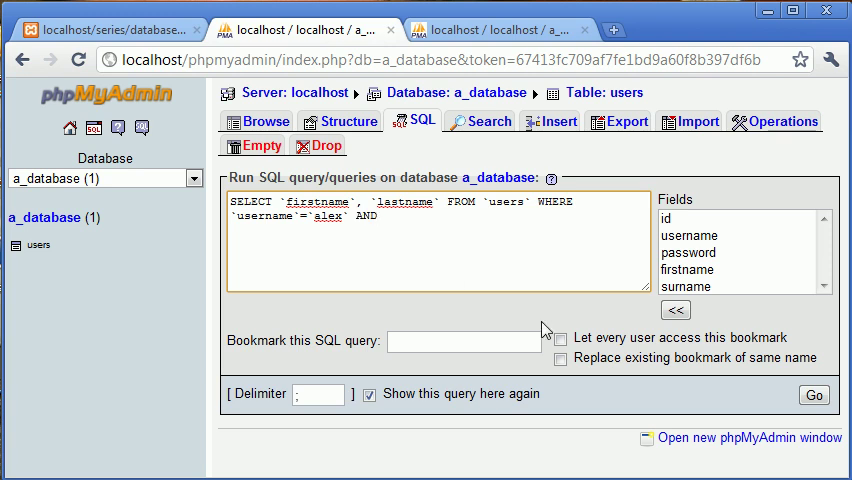
pyautogui.write("'")
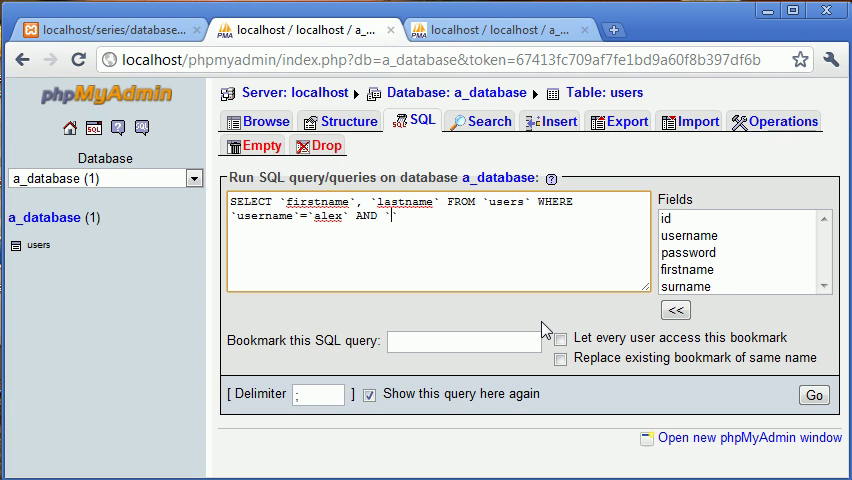
pyautogui.write('P')
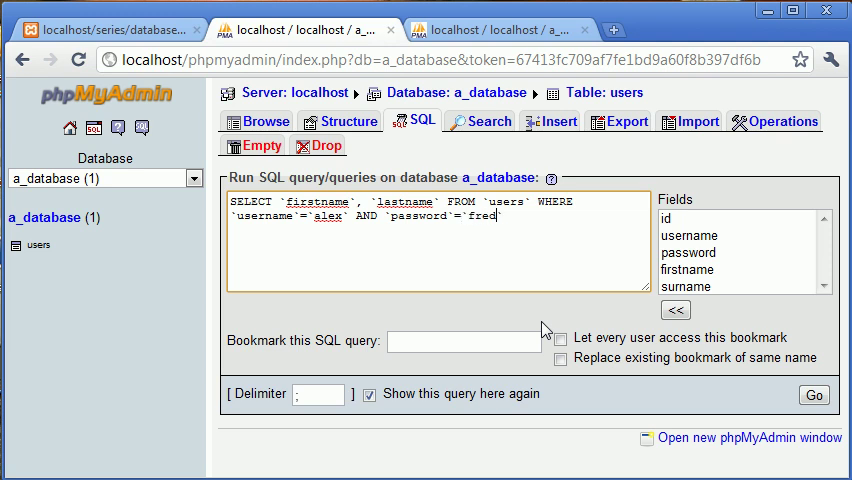
pyautogui.press('BackSpace')
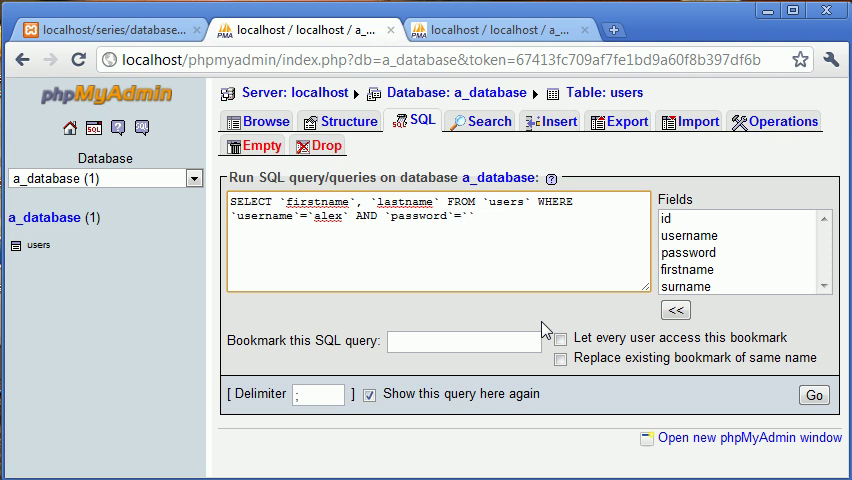
pyautogui.write('p1')
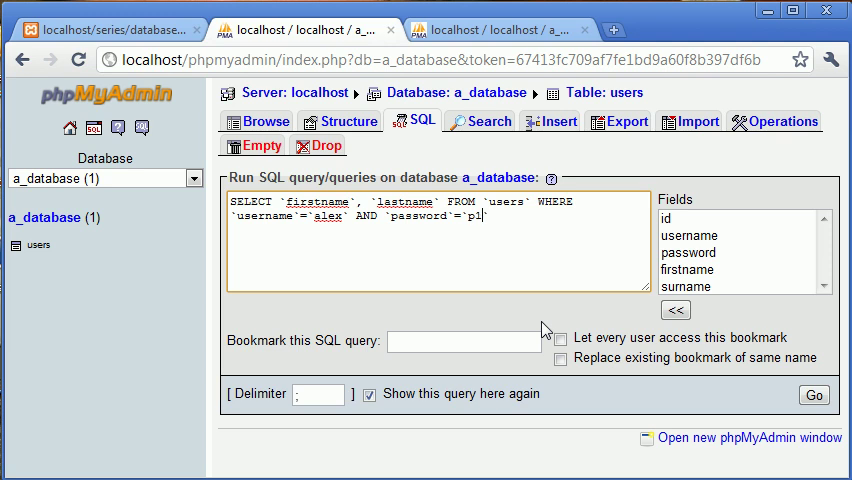
pyautogui.press('Backspace')
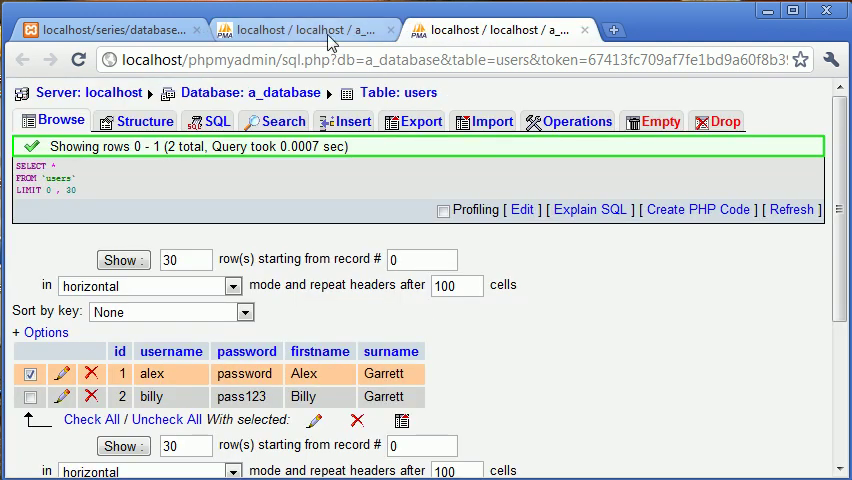
# Return to the drafted firstname/lastname login query for alex and run it
pyautogui.click(216, 121)
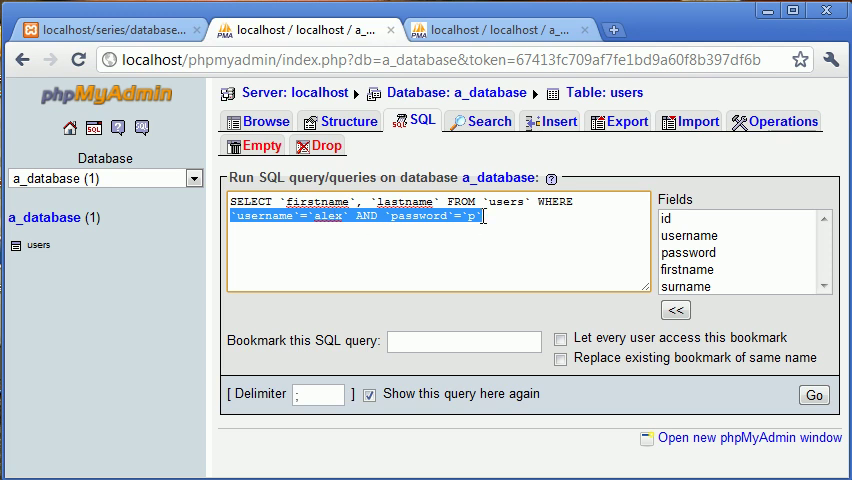
pyautogui.click(813, 395)
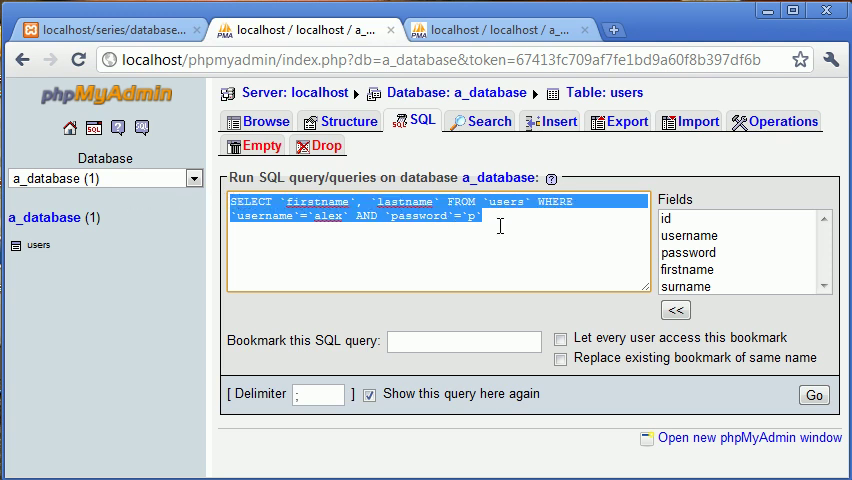
pyautogui.moveTo(590, 267)
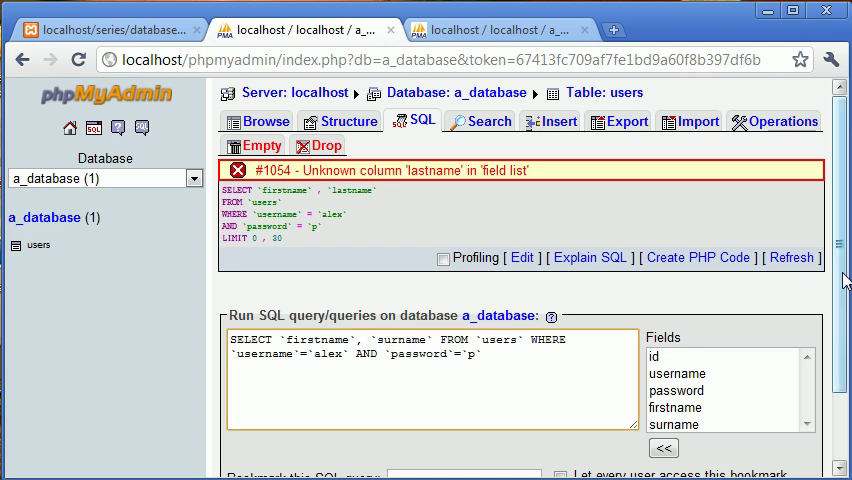
# Scroll down through the query editor while the WHERE values become single-quoted 'alex' and 'p'
pyautogui.scroll(-3)
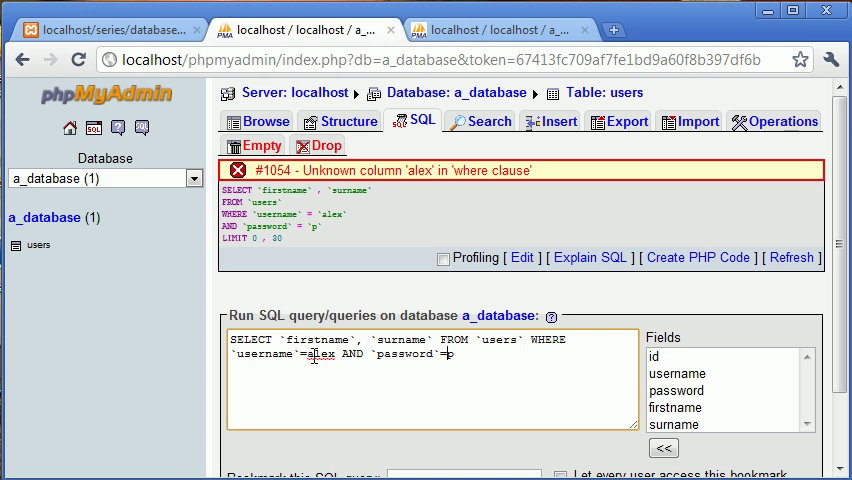
pyautogui.scroll(-3)
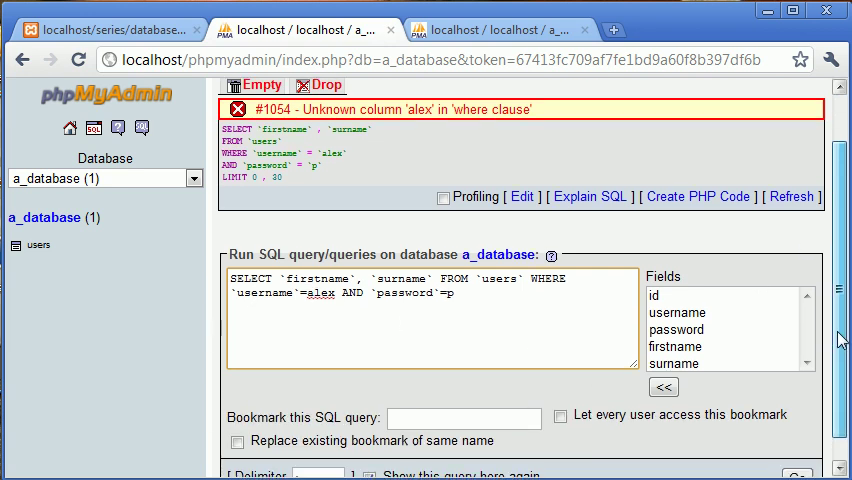
pyautogui.scroll(-3)
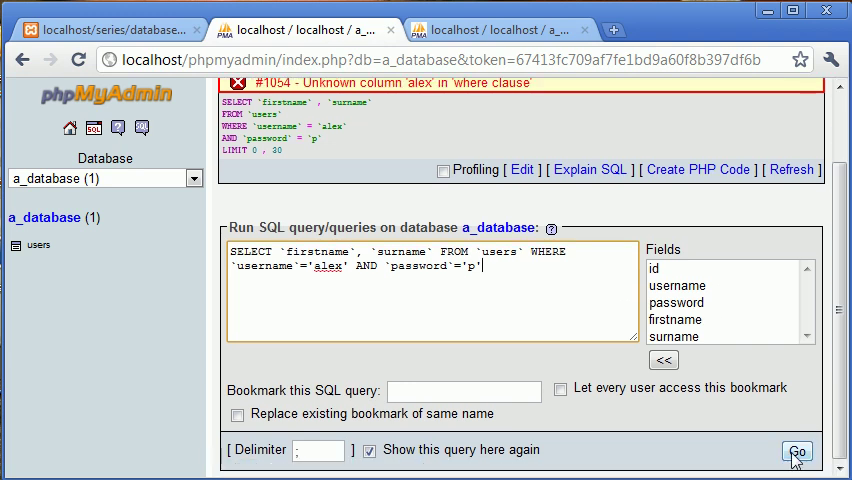
# Execute the query with quoted 'alex' and 'p', getting an empty result set
pyautogui.click(797, 451)
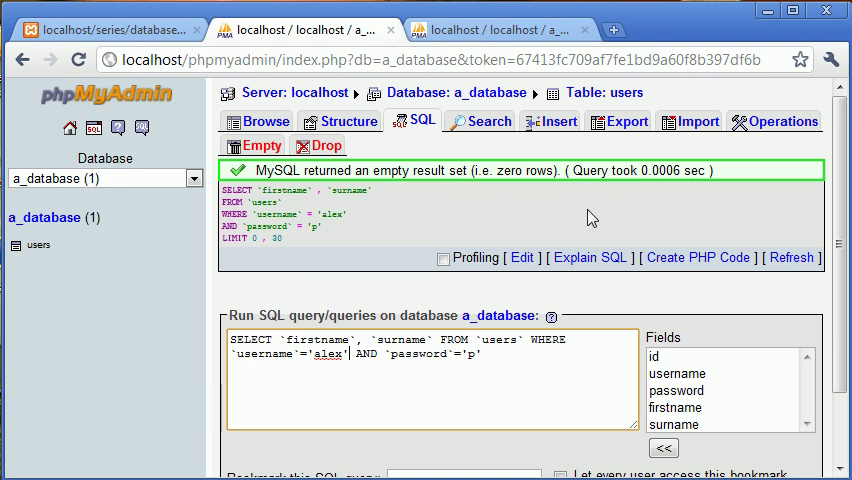
pyautogui.moveTo(340, 237)
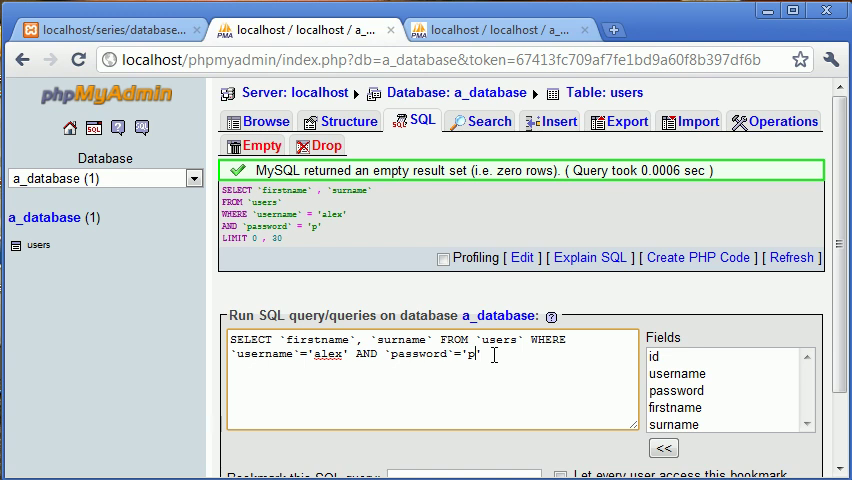
pyautogui.write("assword'")
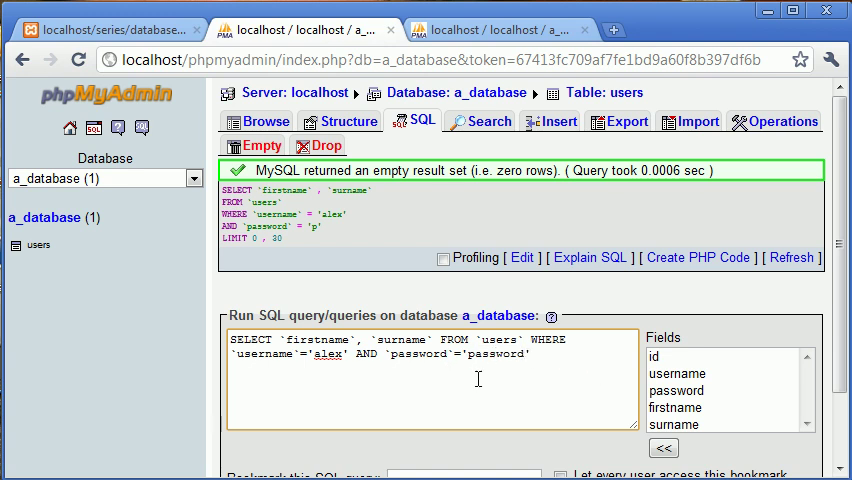
pyautogui.click(500, 29)
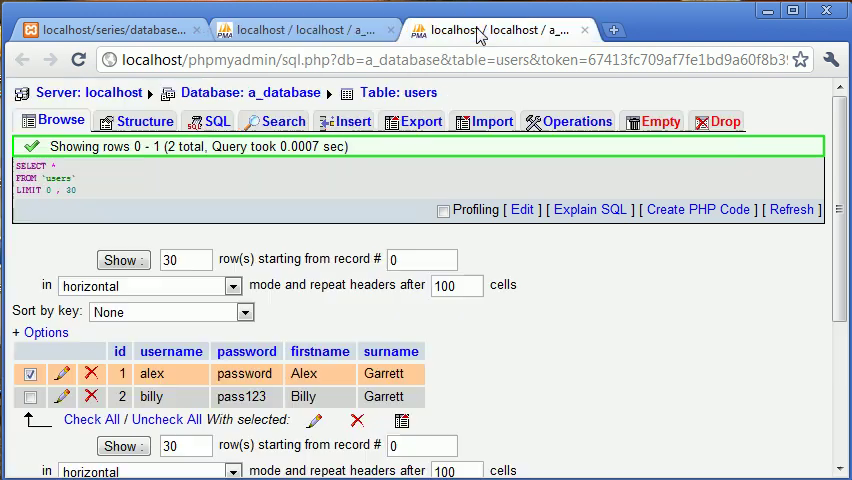